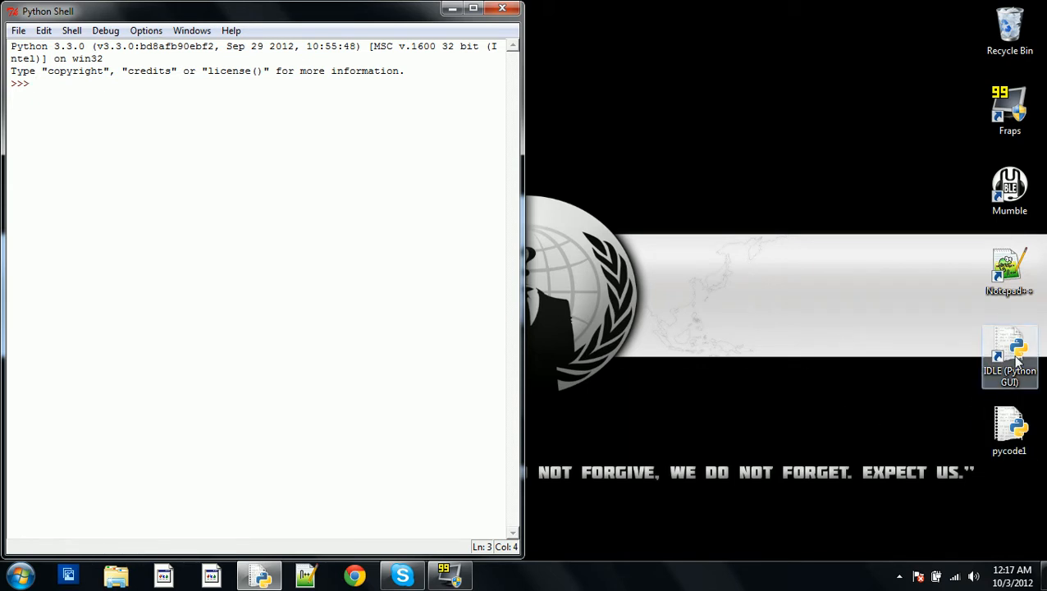
- Start a new blank script window from the Python Shell's File menu
{"action": "left_click", "coordinate": [18, 29]}
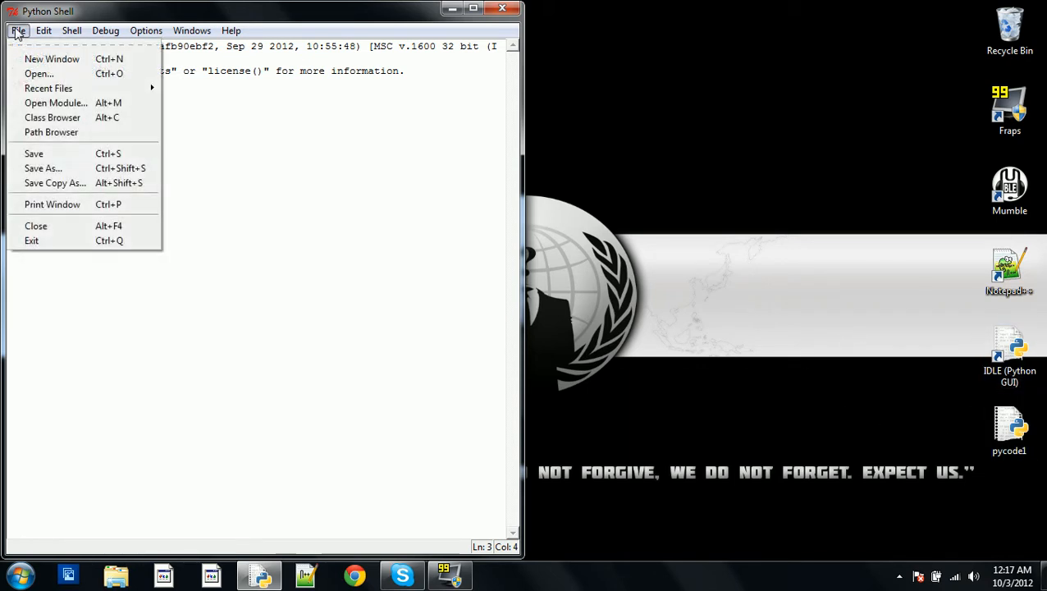
{"action": "left_click", "coordinate": [53, 60]}
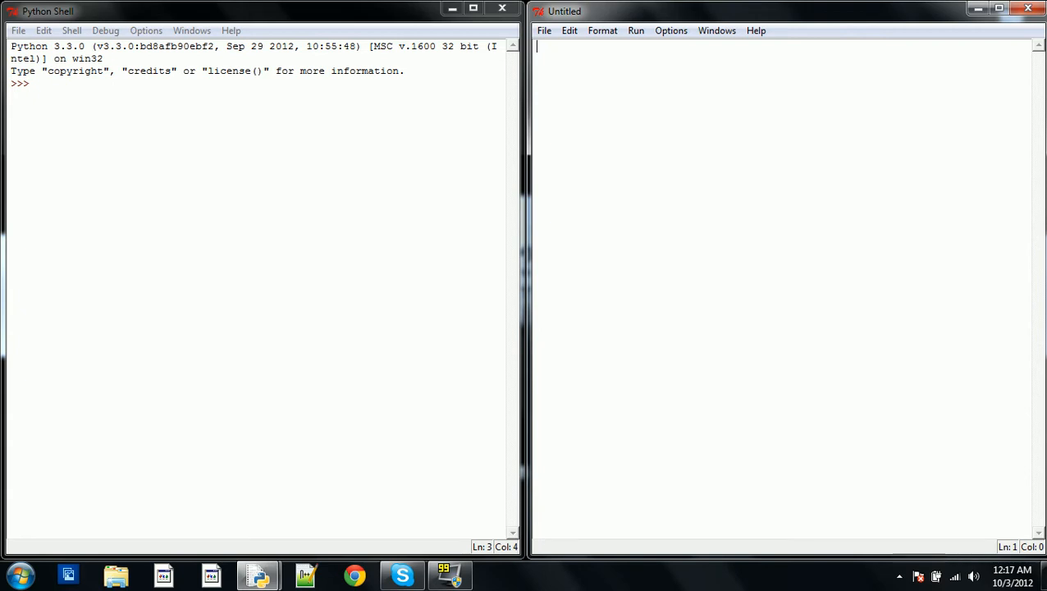
- Write the first line x=input('pick a number, please: ') storing the user's answer in x
{"action": "type", "text": "x="}
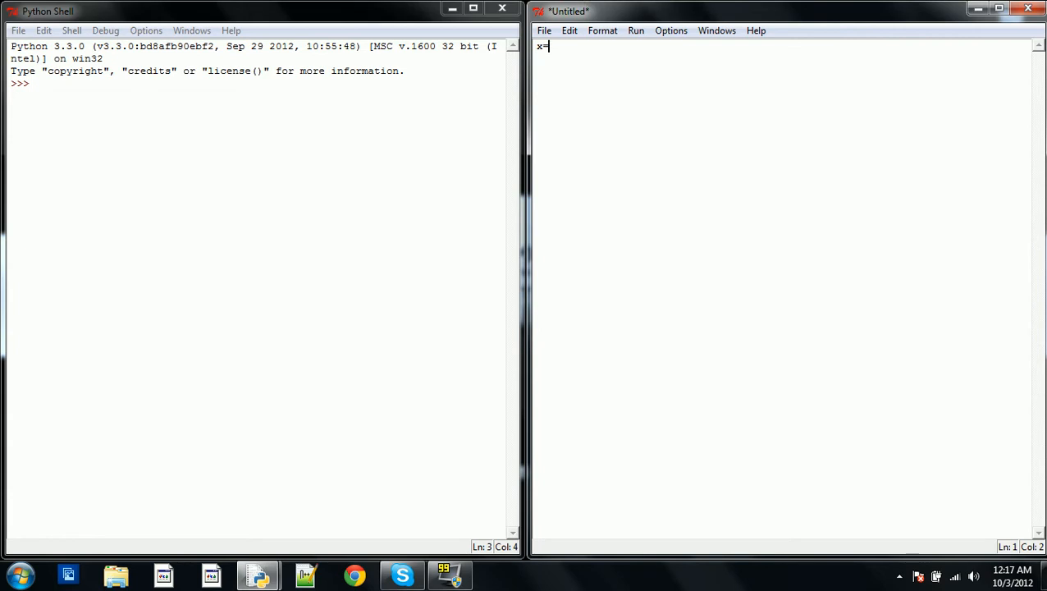
{"action": "type", "text": "("}
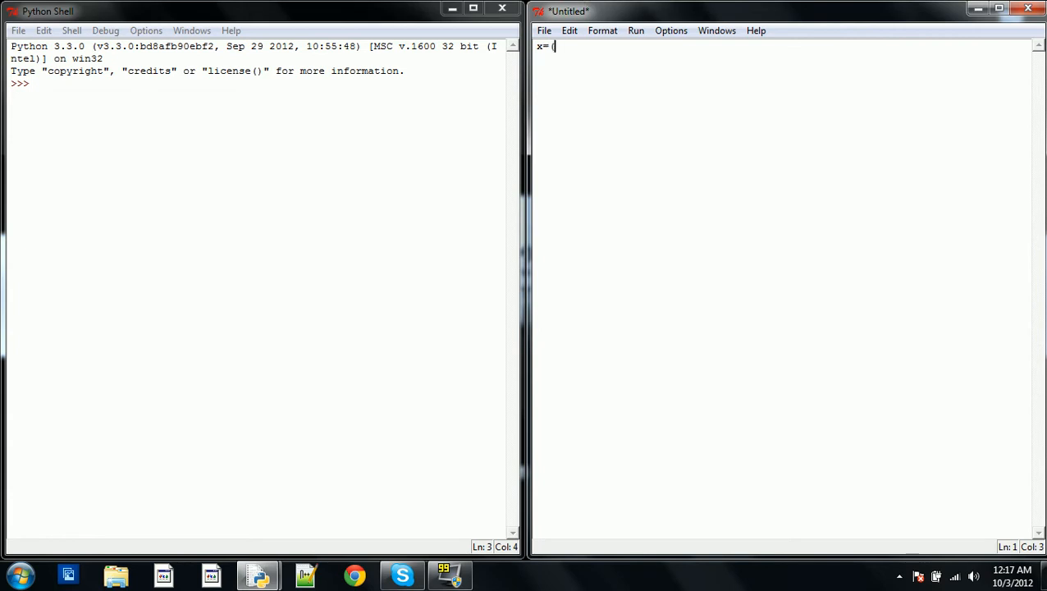
{"action": "type", "text": "input"}
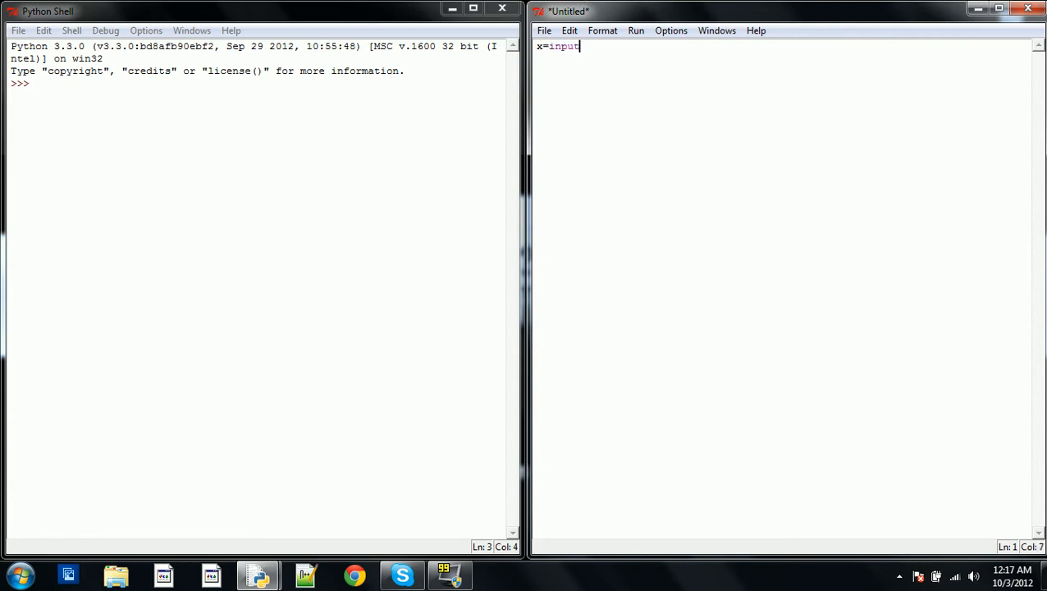
{"action": "type", "text": "('p"}
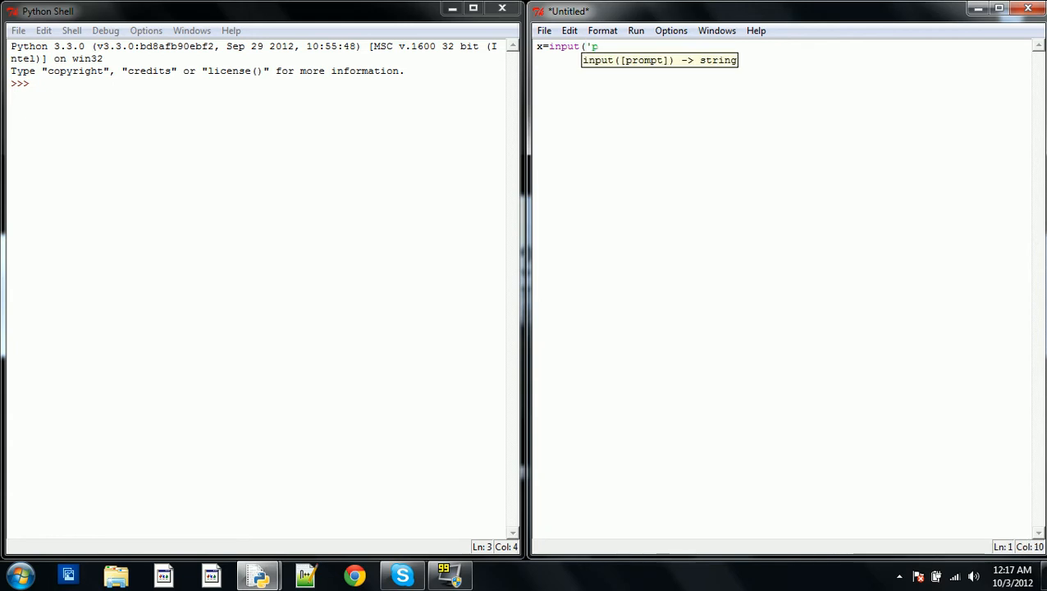
{"action": "type", "text": "ick a numb"}
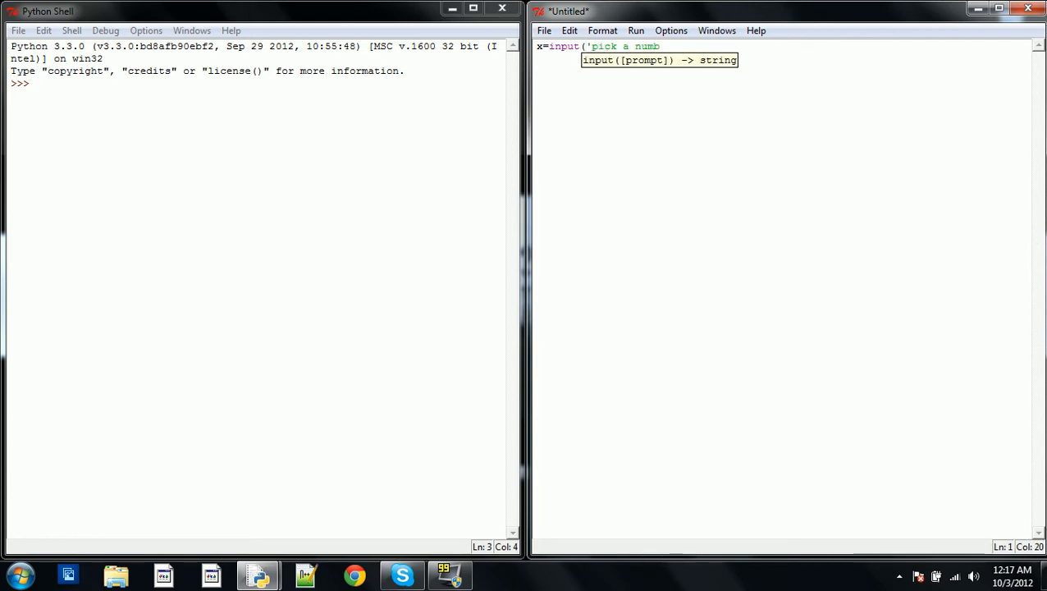
{"action": "type", "text": "er, please:"}
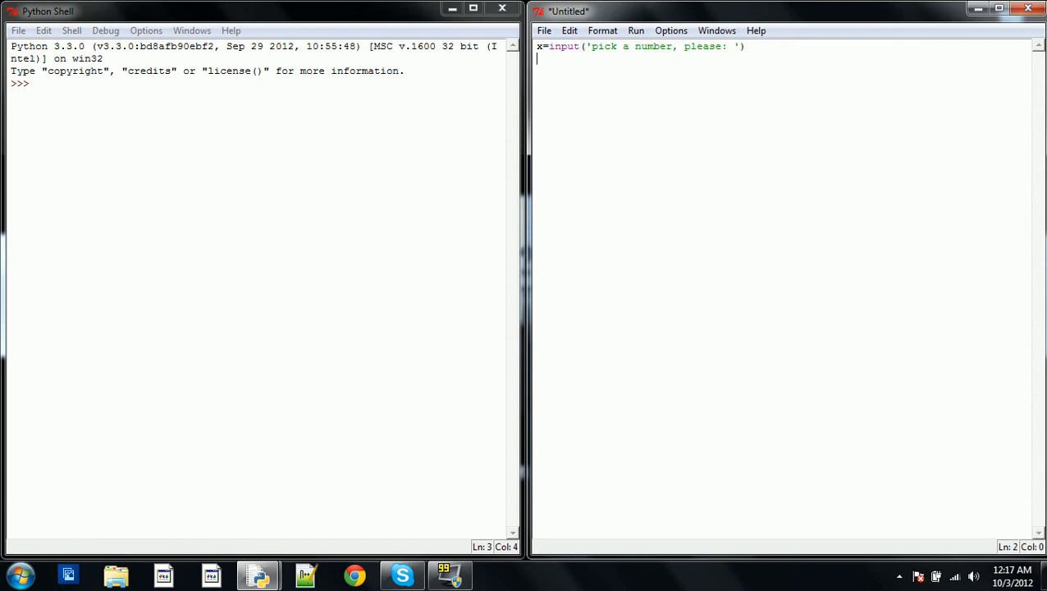
- Write the test line if x=='42': comparing the entered value to '42'
{"action": "type", "text": "if x"}
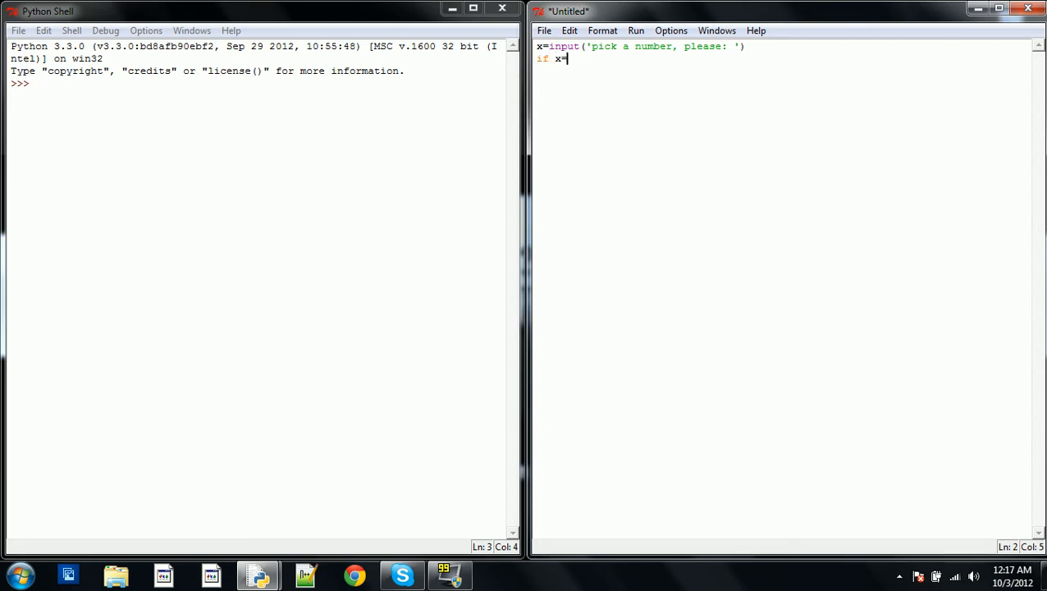
{"action": "type", "text": "="}
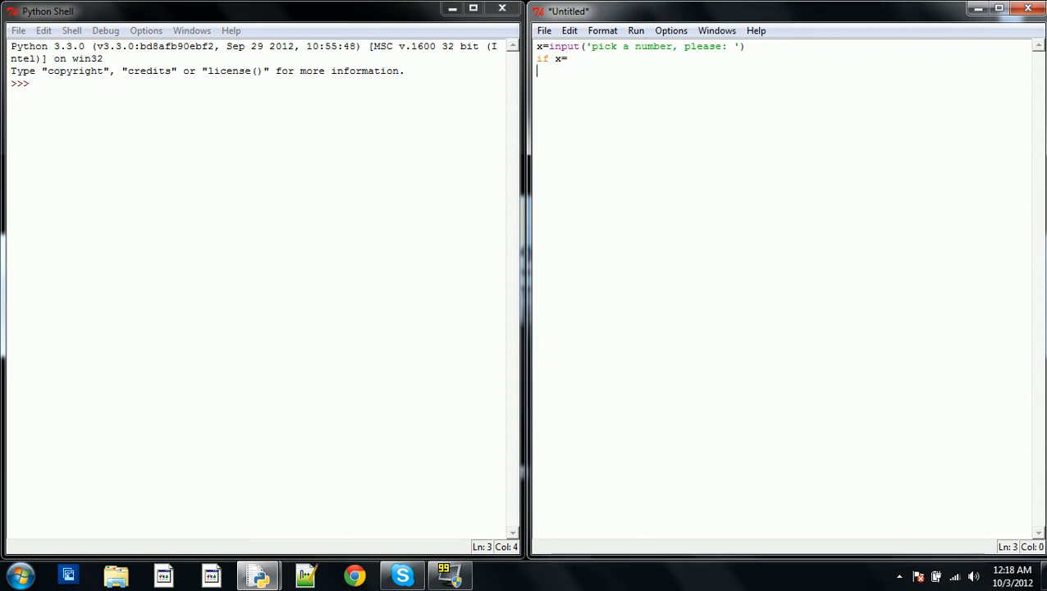
{"action": "type", "text": "!"}
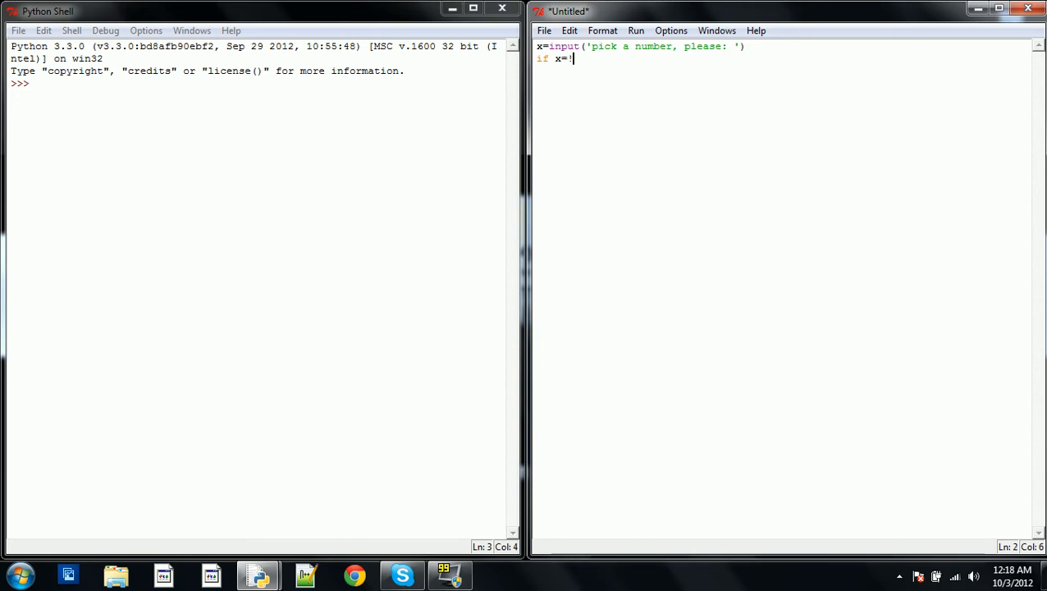
{"action": "type", "text": "="}
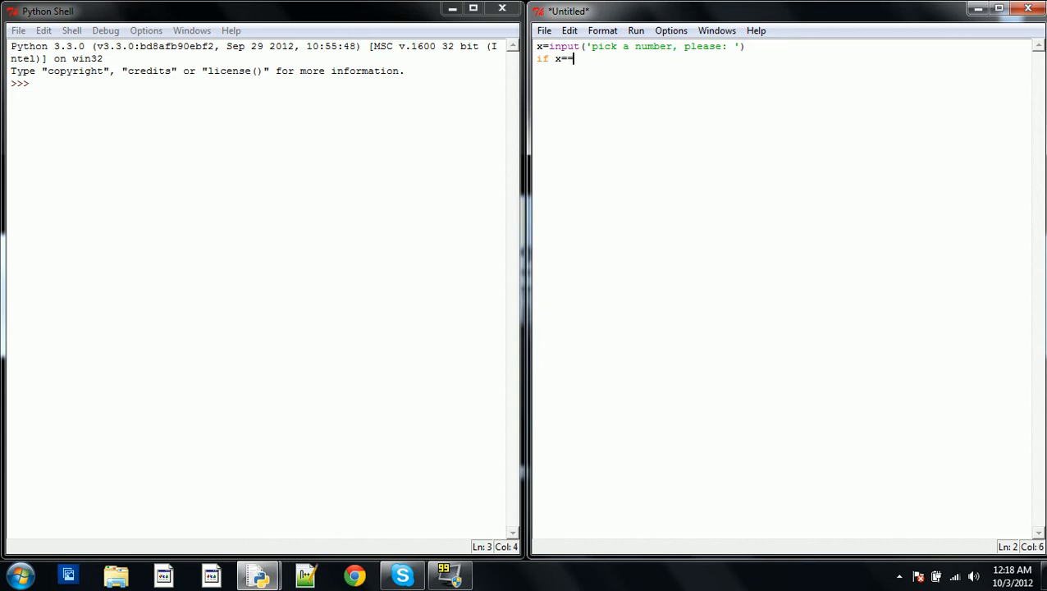
{"action": "type", "text": "'42':"}
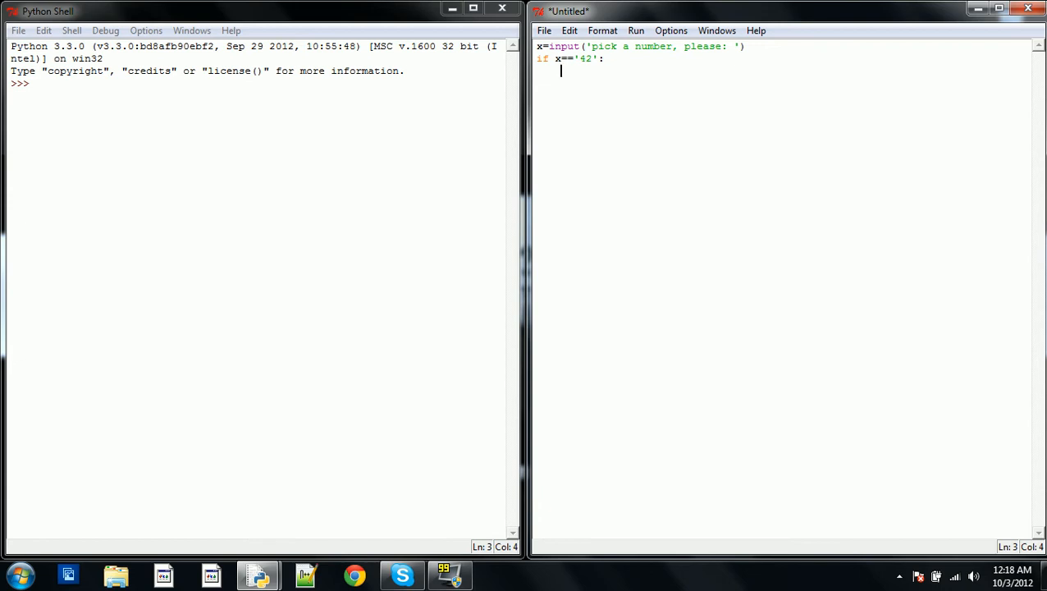
- Under the if, print 'You know the ultimate answer.' and begin the unindented else branch
{"action": "type", "text": "print("}
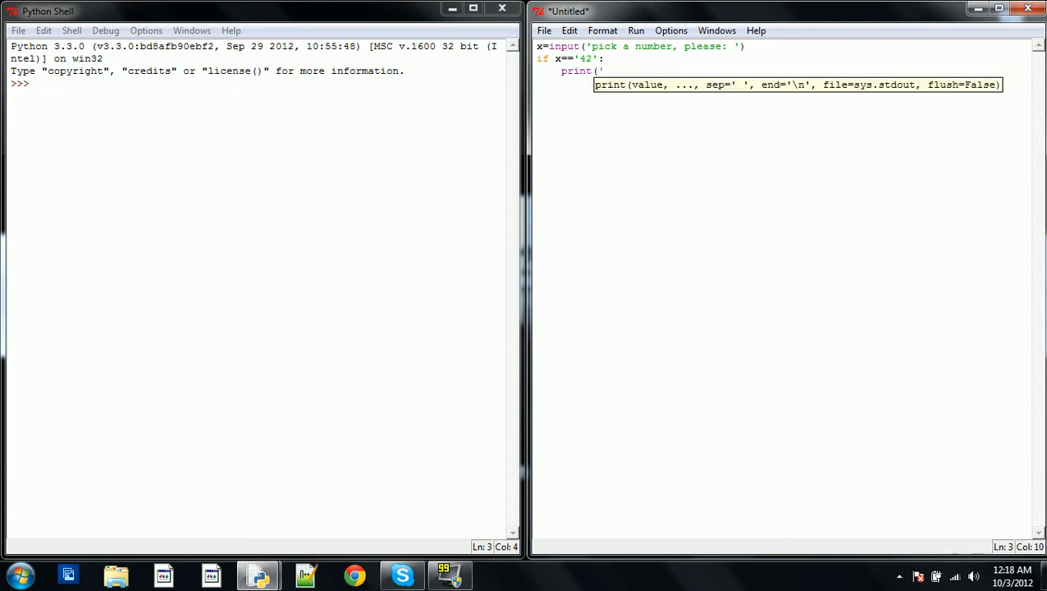
{"action": "type", "text": "You knwo the ult"}
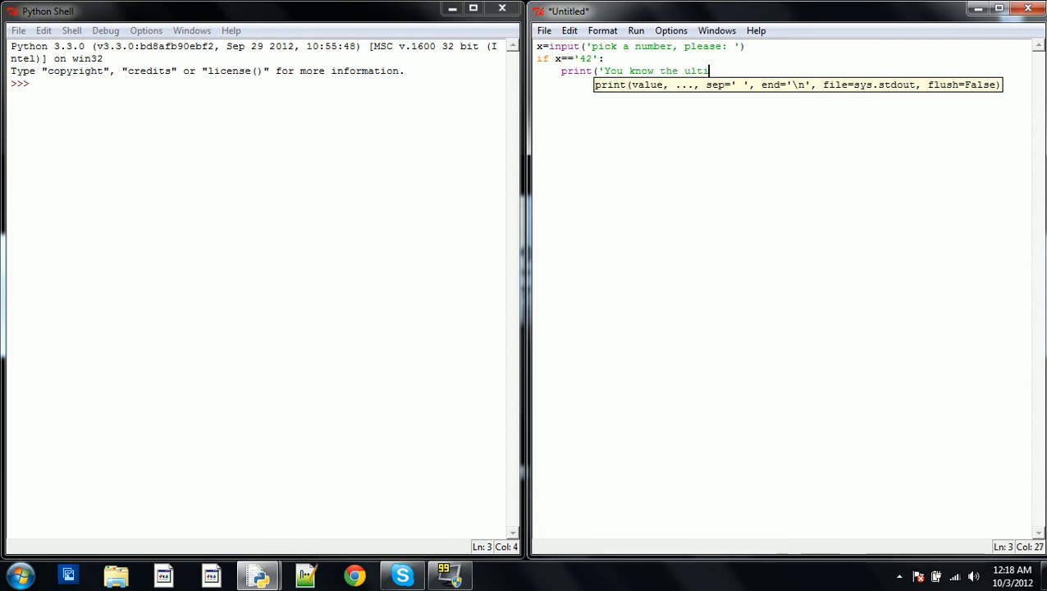
{"action": "type", "text": "imate answer."}
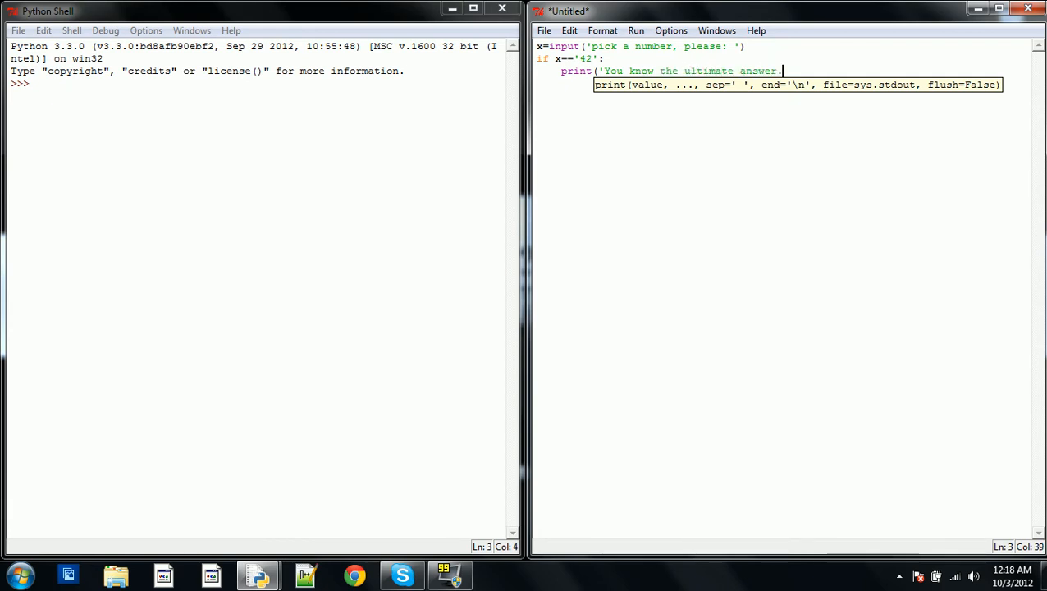
{"action": "type", "text": "\""}
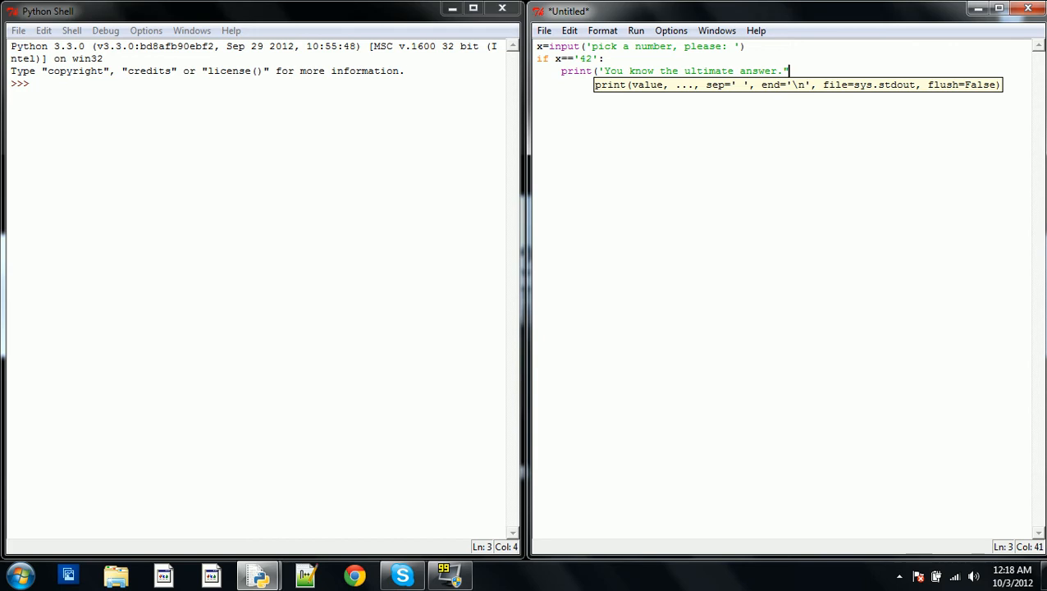
{"action": "type", "text": ")"}
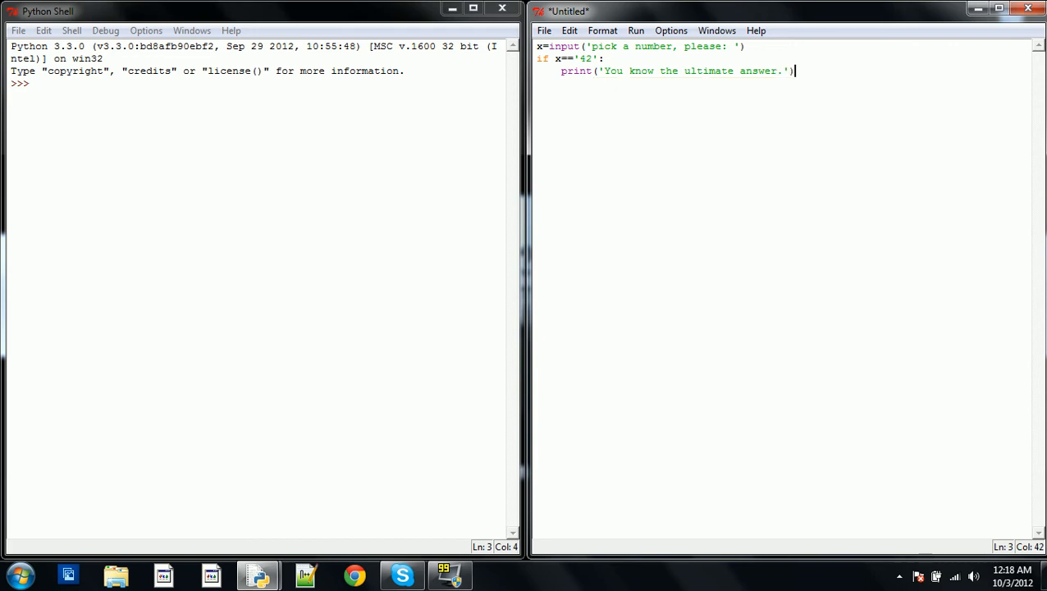
{"action": "key", "text": "enter"}
{"action": "type", "text": "else:"}
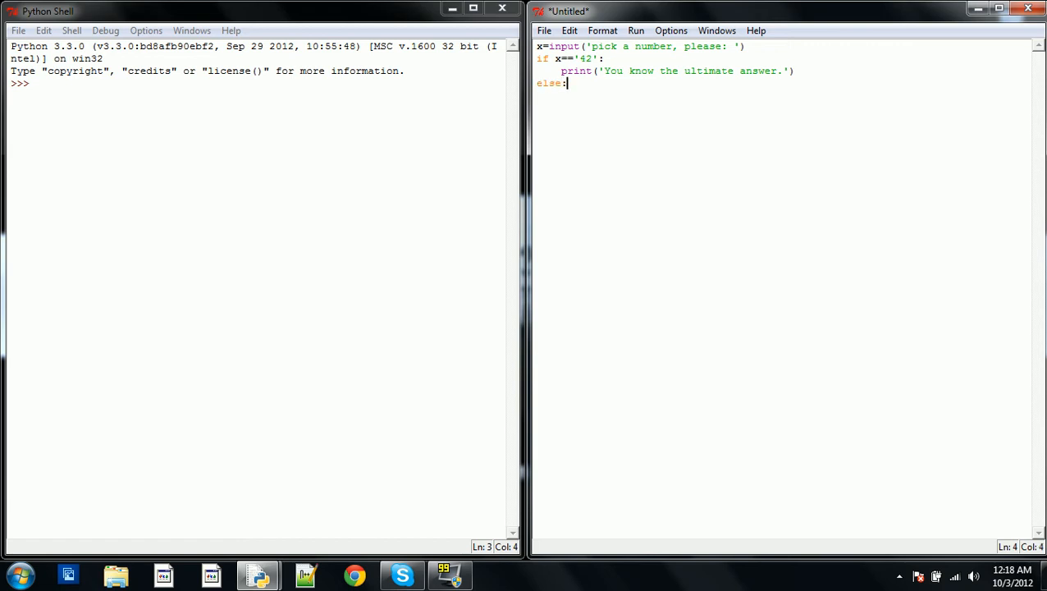
- Under else:, add a print statement with a second message for any other number
{"action": "type", "text": "print"}
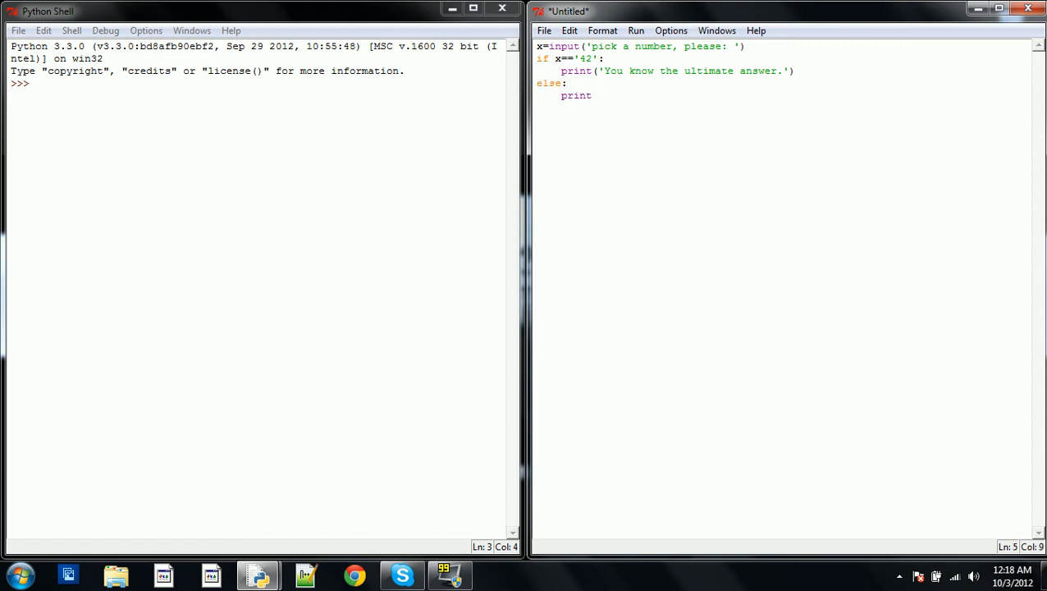
{"action": "type", "text": "('New"}
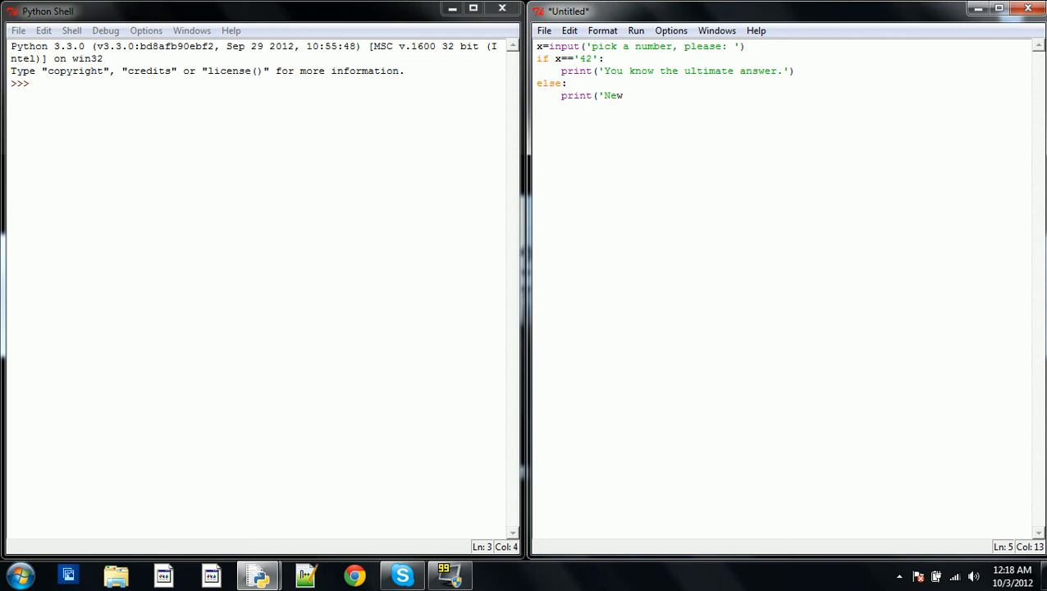
{"action": "type", "text": "fag')"}
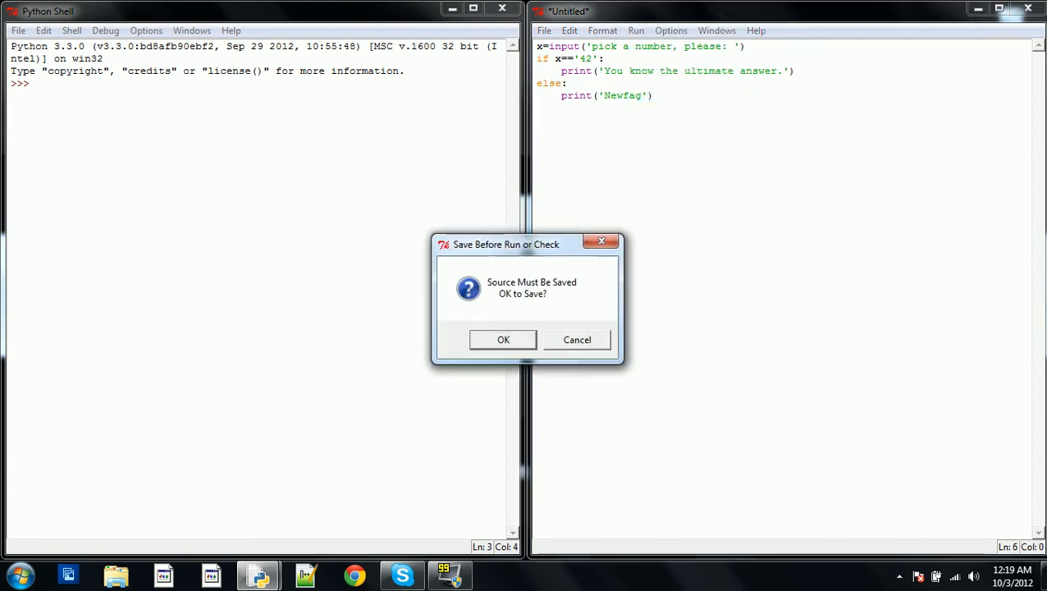
- Agree to save before running and save the script on the Desktop as ifelseexample1.py
{"action": "left_click", "coordinate": [502, 338]}
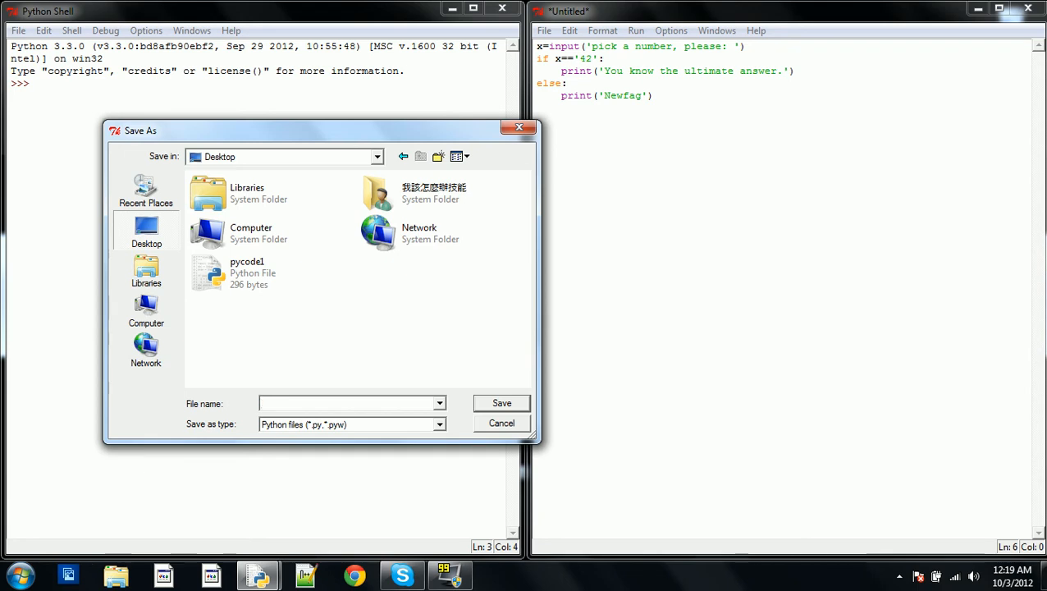
{"action": "type", "text": "ifelse"}
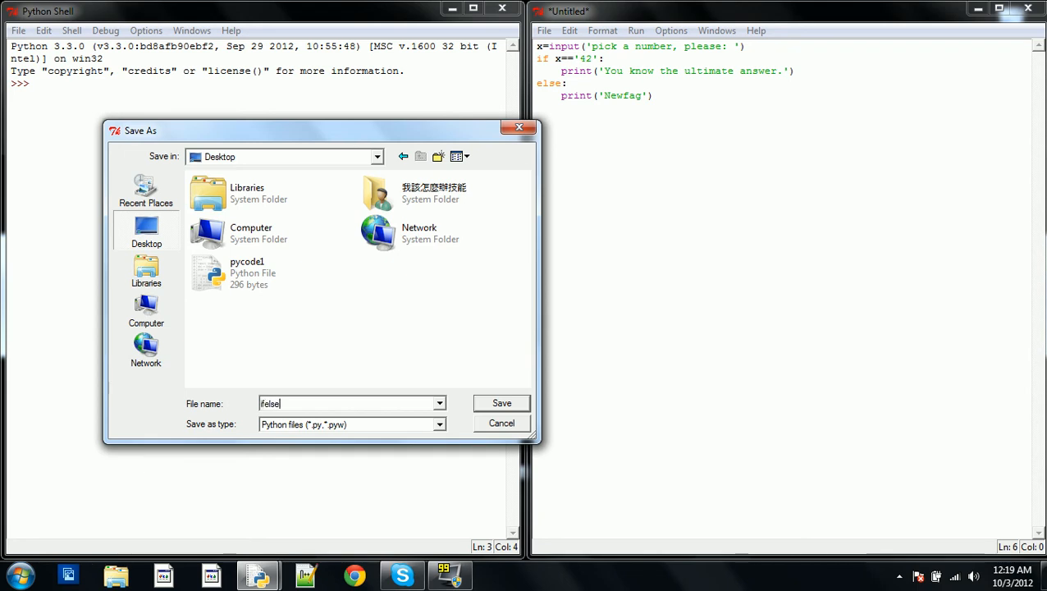
{"action": "type", "text": "example1"}
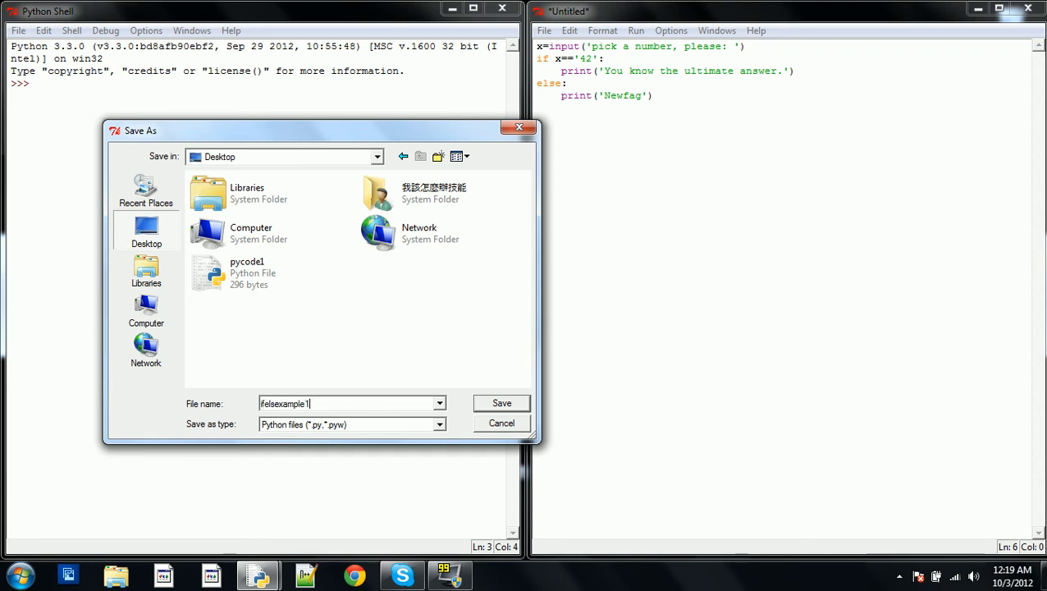
{"action": "left_click", "coordinate": [502, 403]}
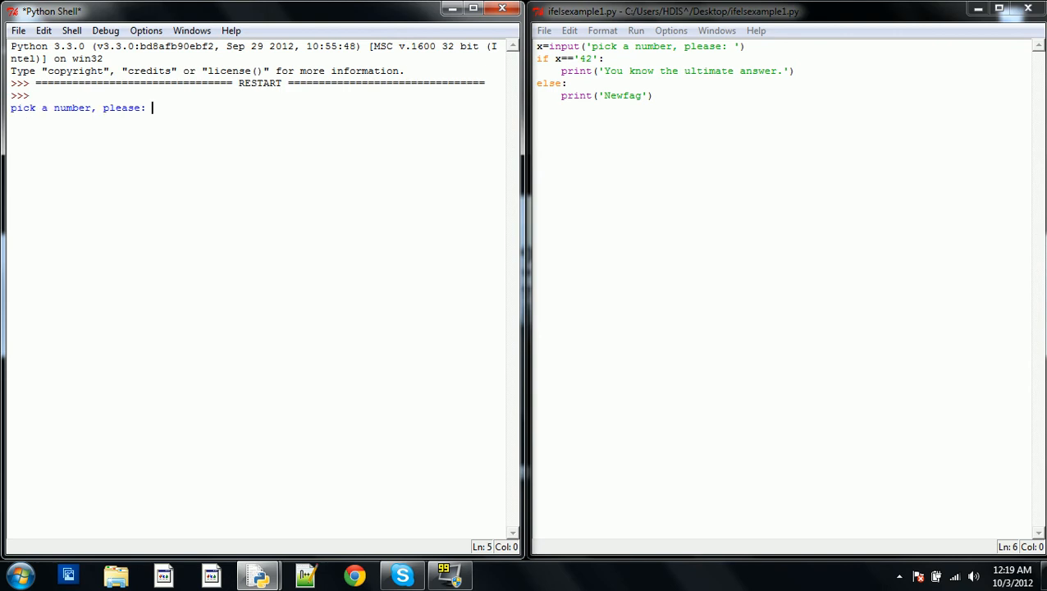
- Answer the prompt with 42 to get the ultimate-answer message, then rerun the module and enter another number
{"action": "type", "text": "42"}
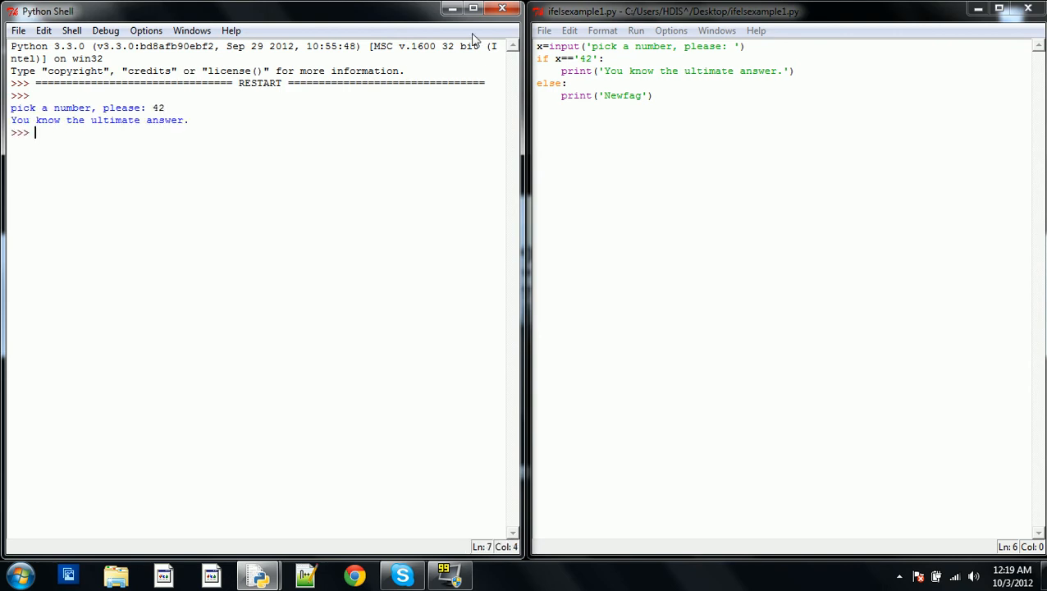
{"action": "left_click", "coordinate": [637, 29]}
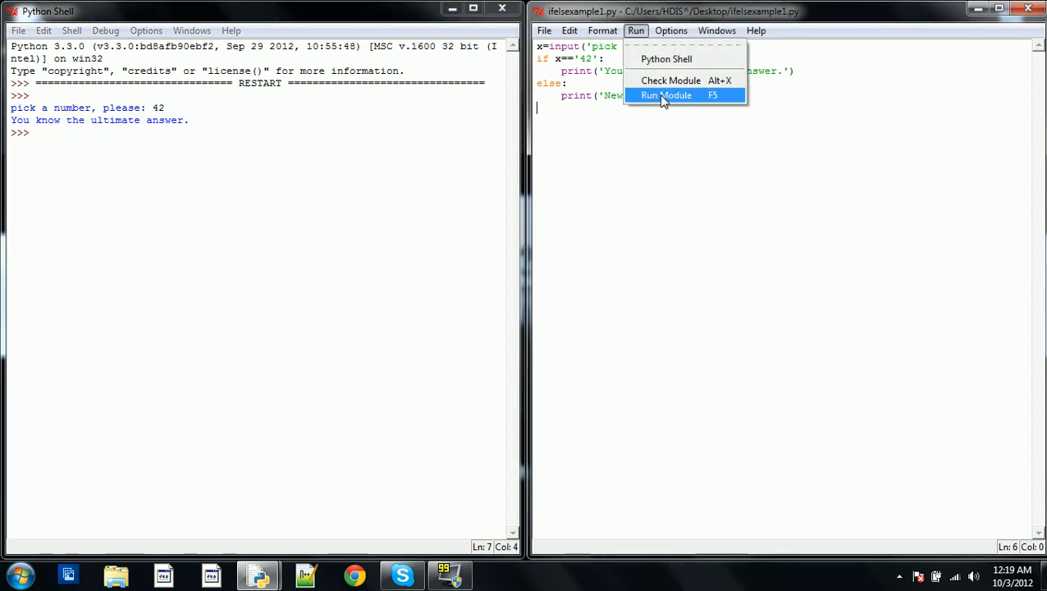
{"action": "left_click", "coordinate": [667, 95]}
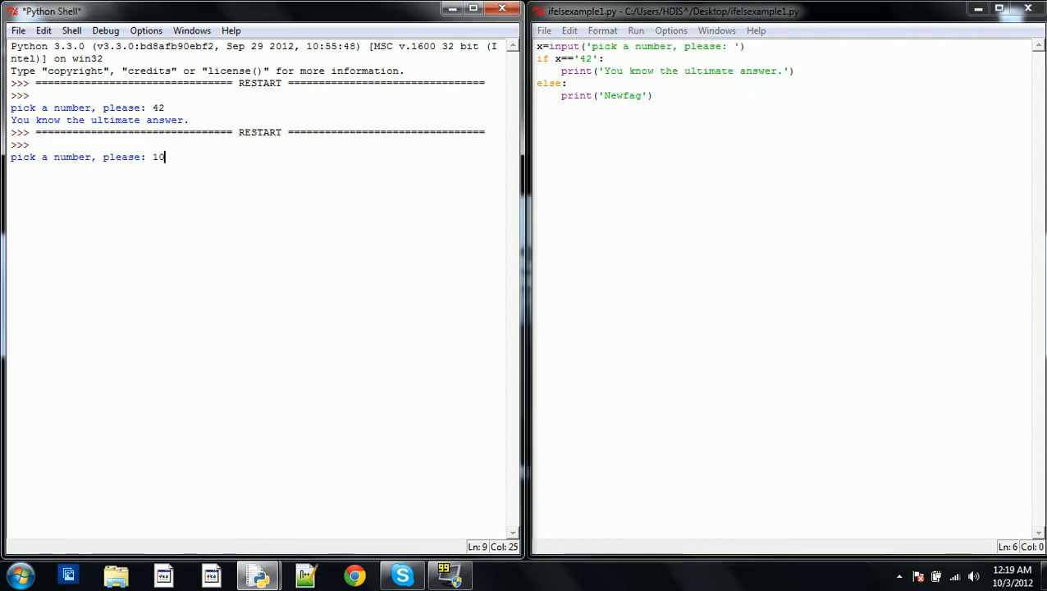
{"action": "type", "text": "0909"}
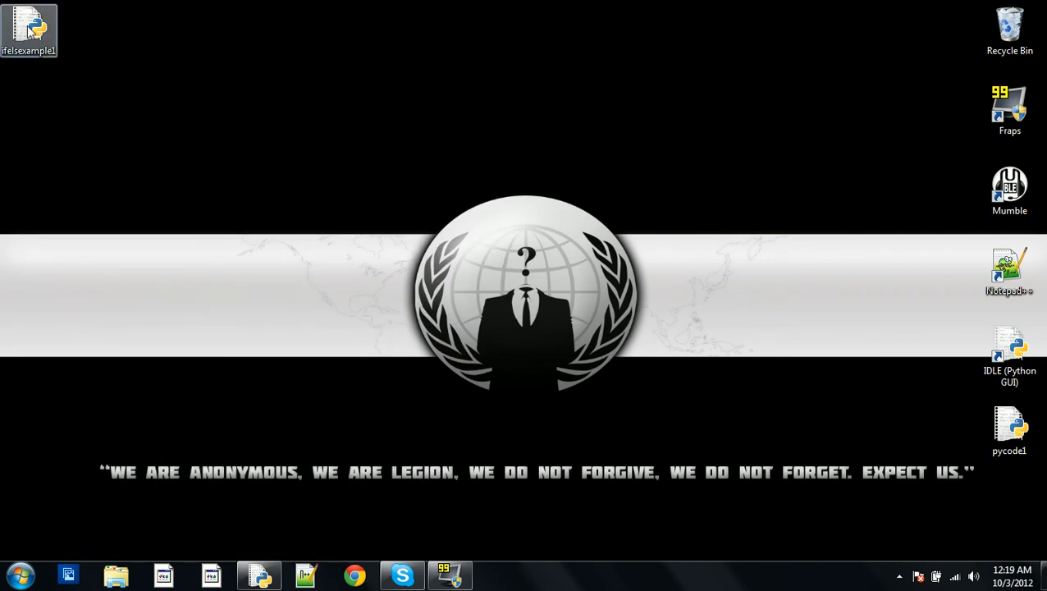
- Launch ifelseexample1 from the desktop and enter 42 in the py.exe console
{"action": "double_click", "coordinate": [30, 24]}
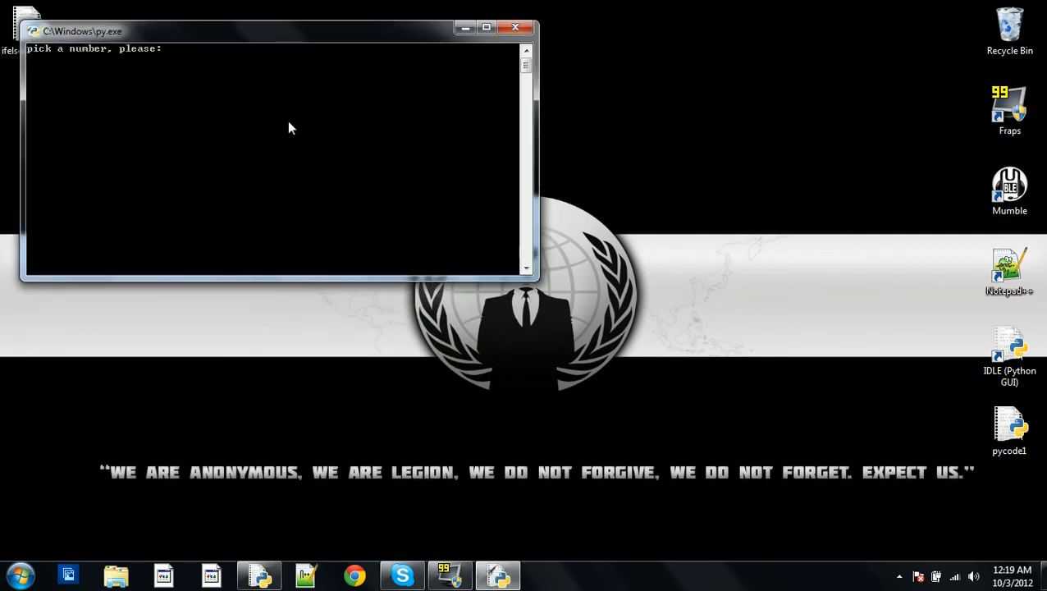
{"action": "mouse_move", "coordinate": [297, 127]}
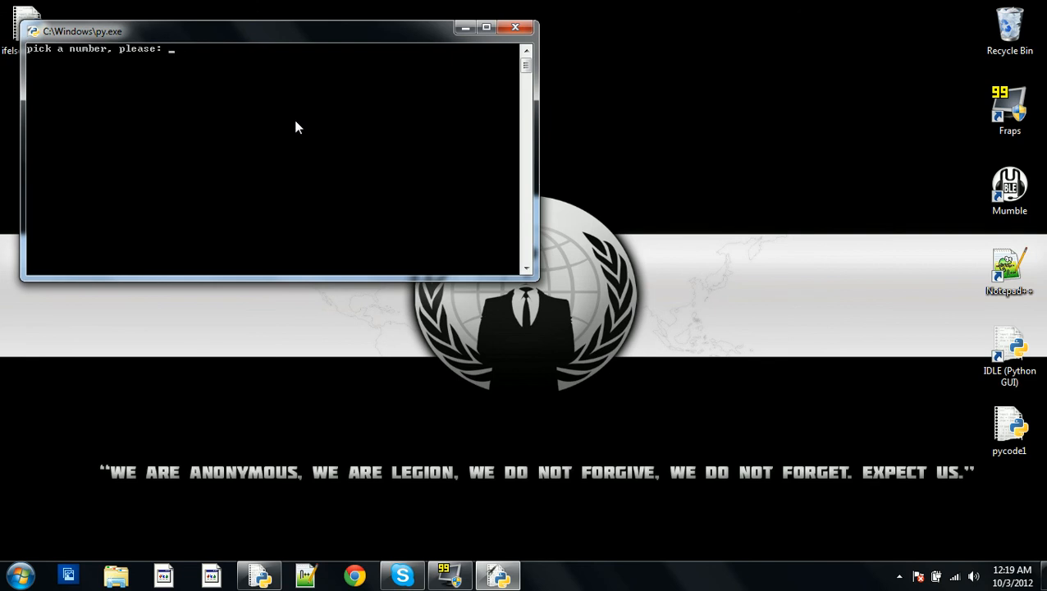
{"action": "type", "text": "42"}
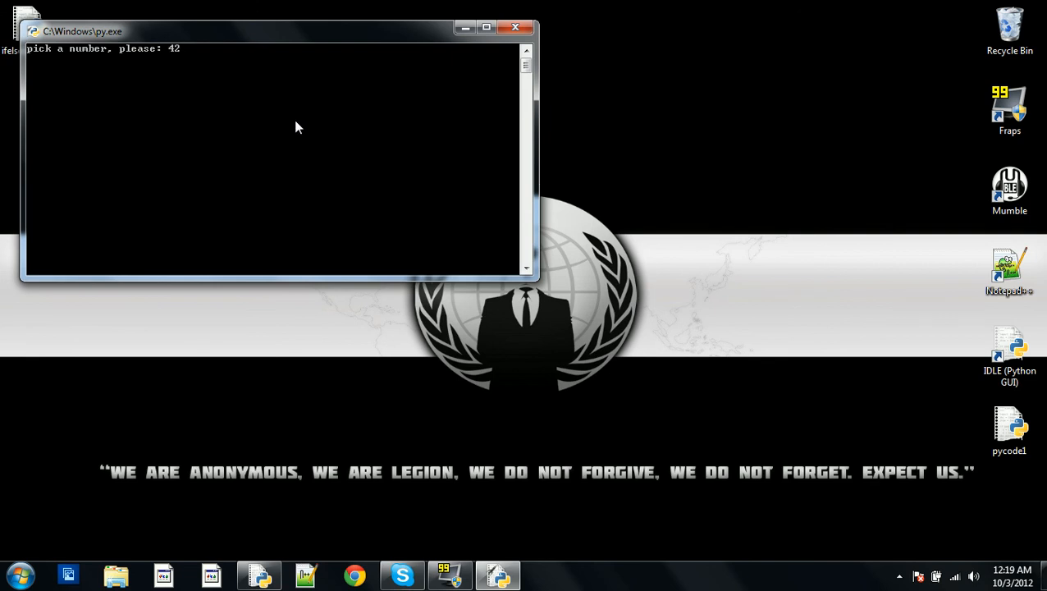
{"action": "left_click", "coordinate": [515, 26]}
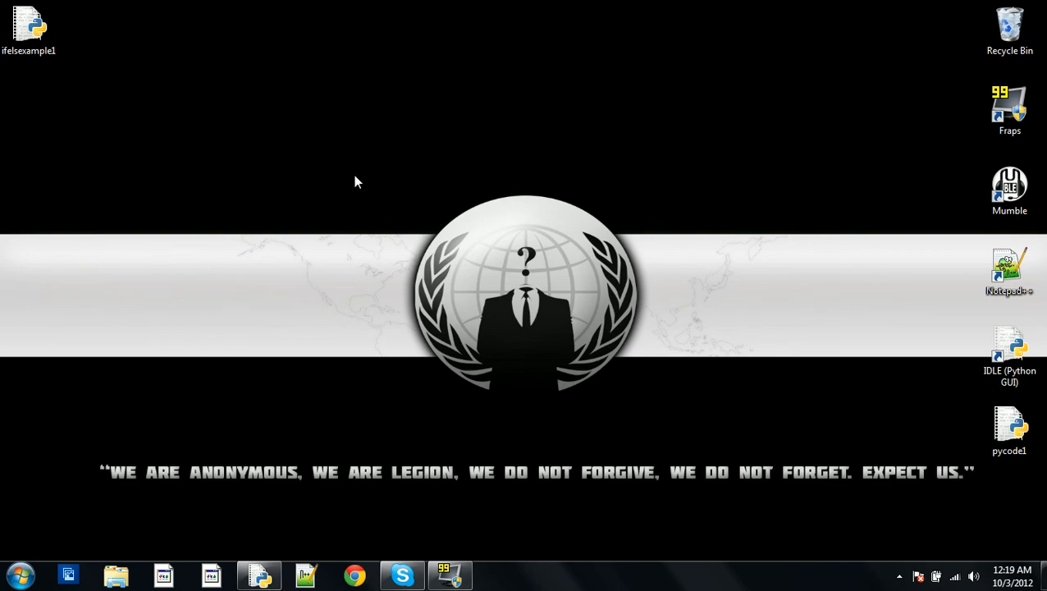
{"action": "mouse_move", "coordinate": [277, 522]}
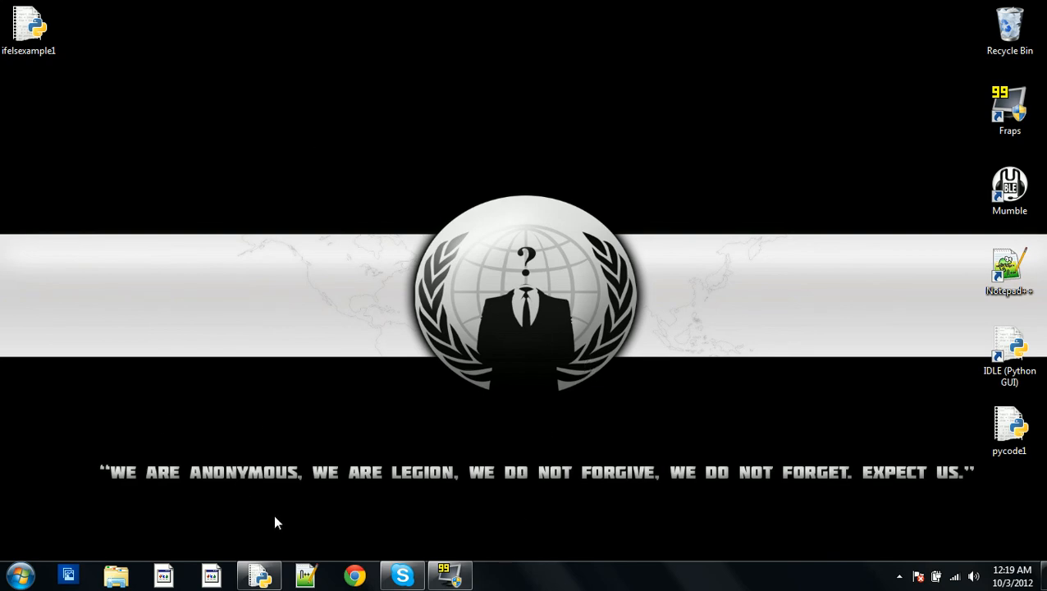